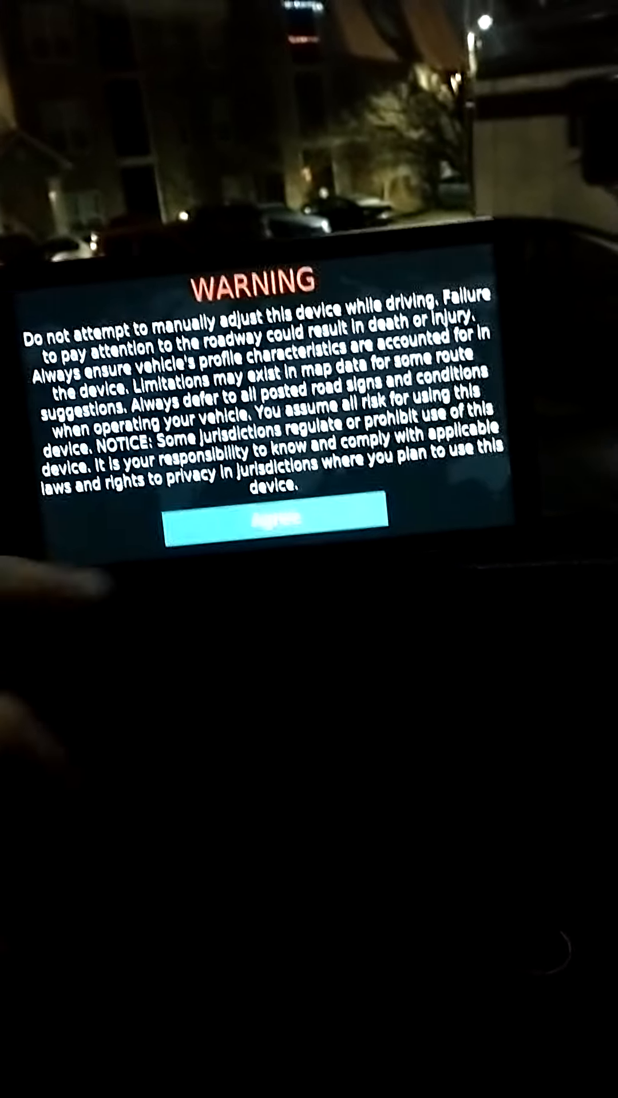
Accept the startup safety warning to reach the home menu.
{"action": "left_click", "coordinate": [281, 530]}
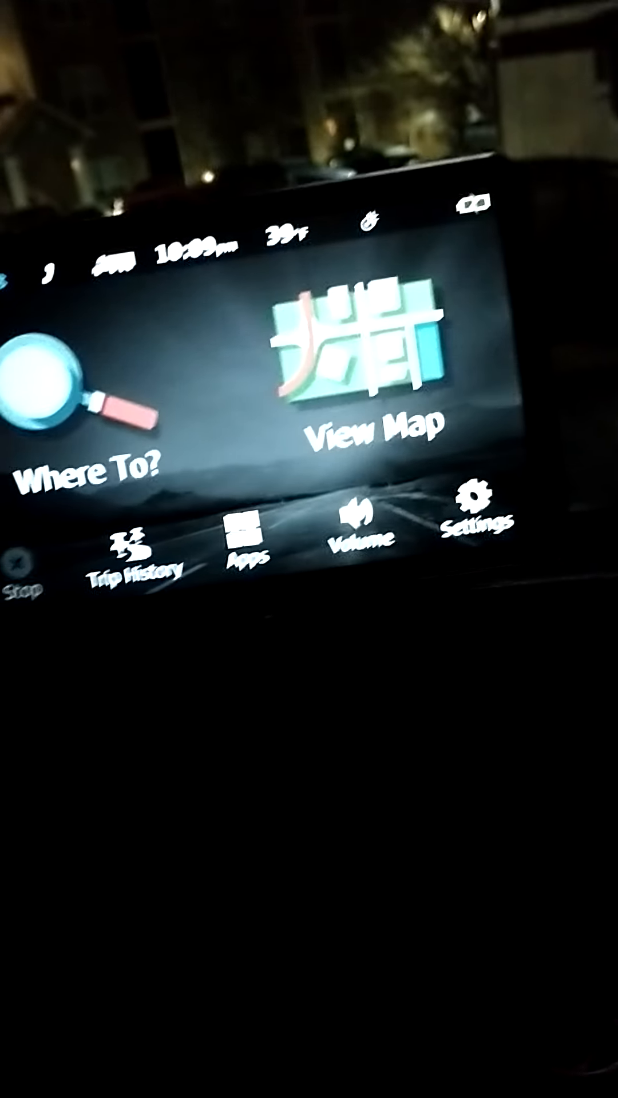
Review the two-trip, 248 mi trip history, then bring up the Ready to Navigate map.
{"action": "left_click", "coordinate": [135, 553]}
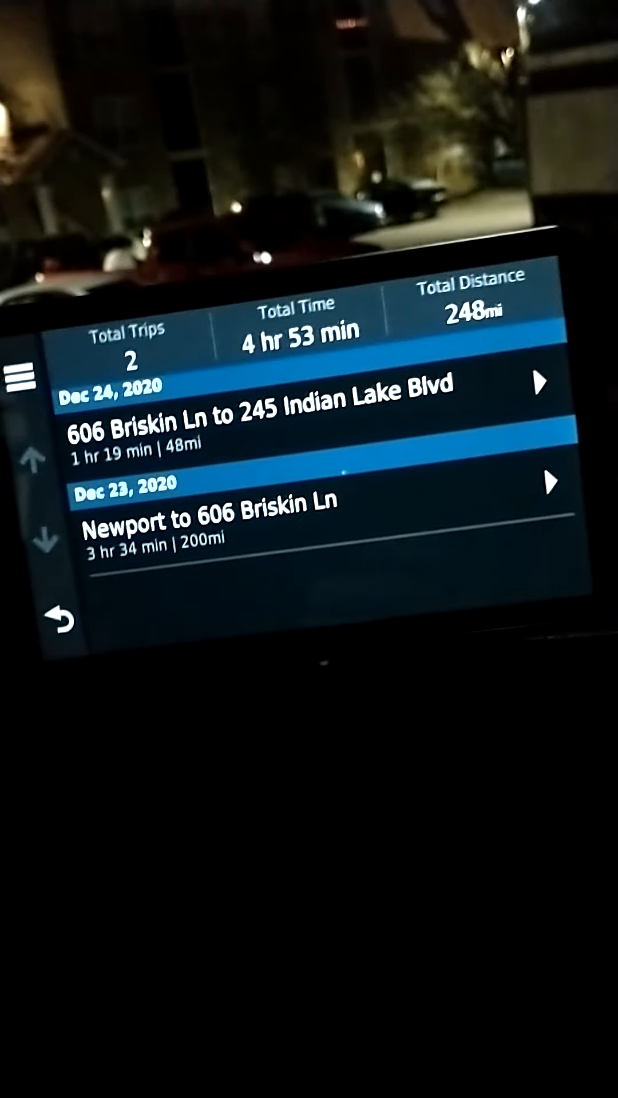
{"action": "left_click", "coordinate": [58, 620]}
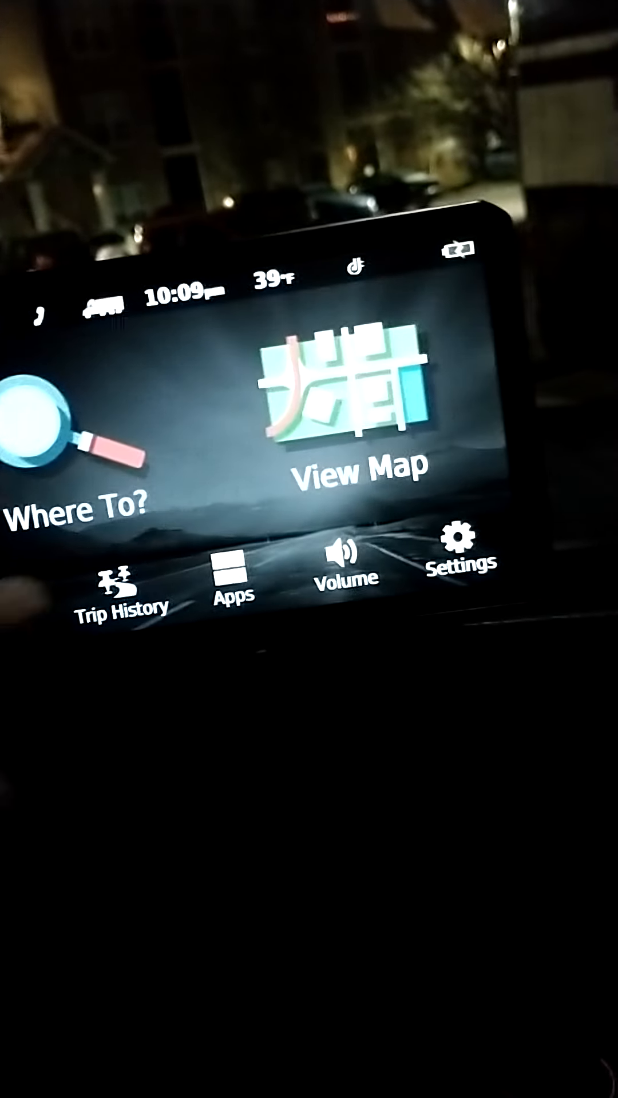
{"action": "left_click", "coordinate": [345, 420]}
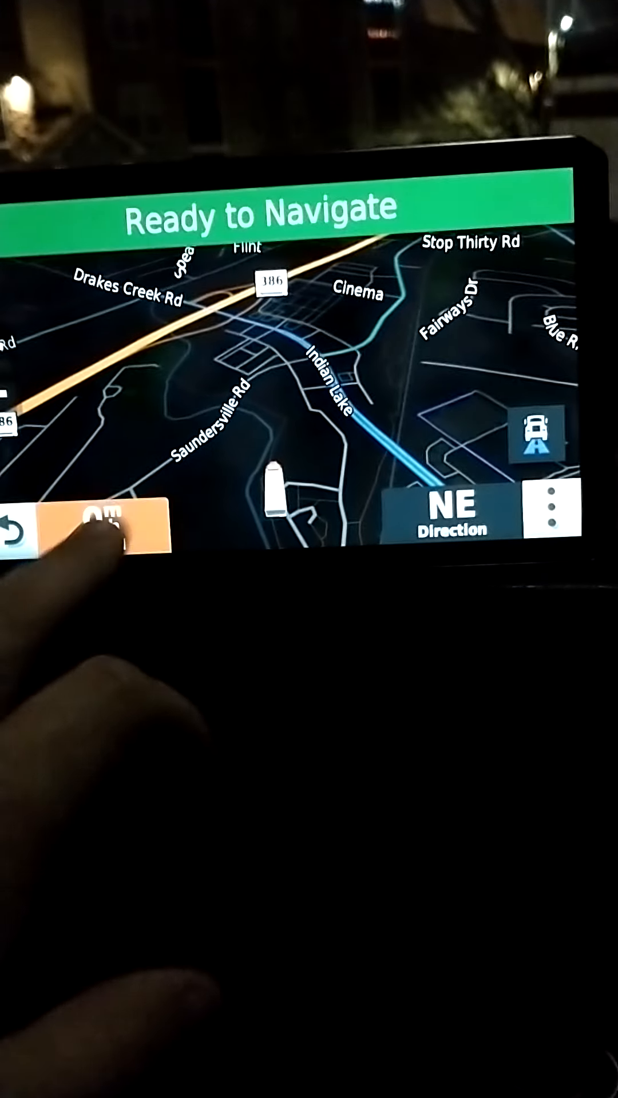
Bring up the Choose Data Field list with Temperature, Next Mile Marker, Direction and Elevation.
{"action": "left_click", "coordinate": [105, 522]}
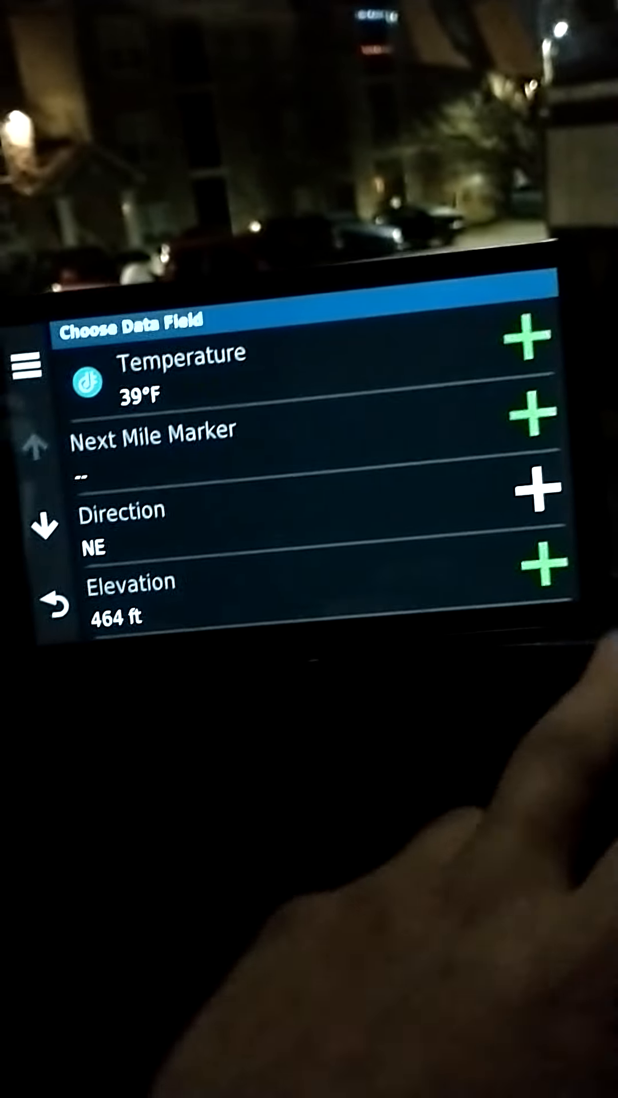
Browse the data field options and return to the map with the Direction NE field.
{"action": "scroll", "scroll_direction": "down", "scroll_amount": 3}
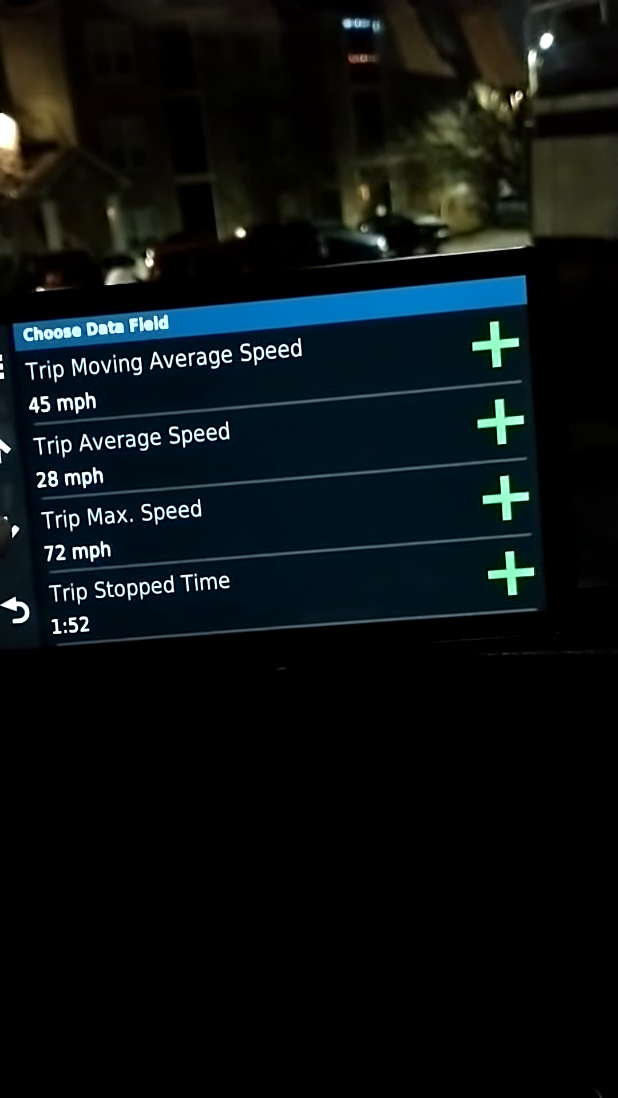
{"action": "scroll", "scroll_direction": "down", "scroll_amount": 3}
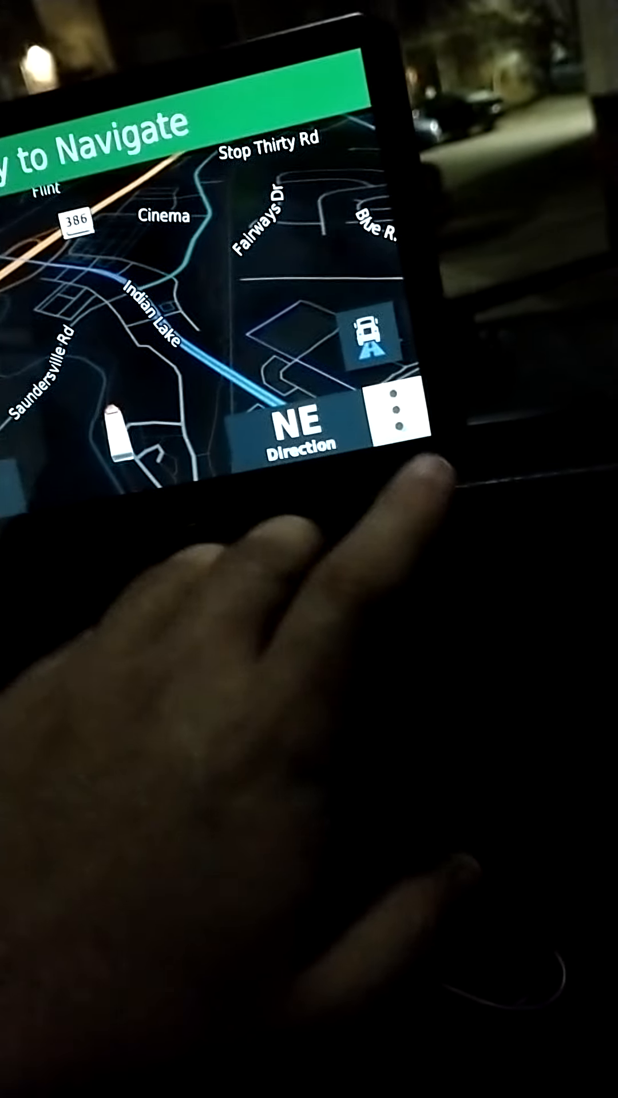
Show the map tools menu with Edit Route, Mute, Up Ahead, Phone, Trip Data and Weather.
{"action": "left_click", "coordinate": [397, 414]}
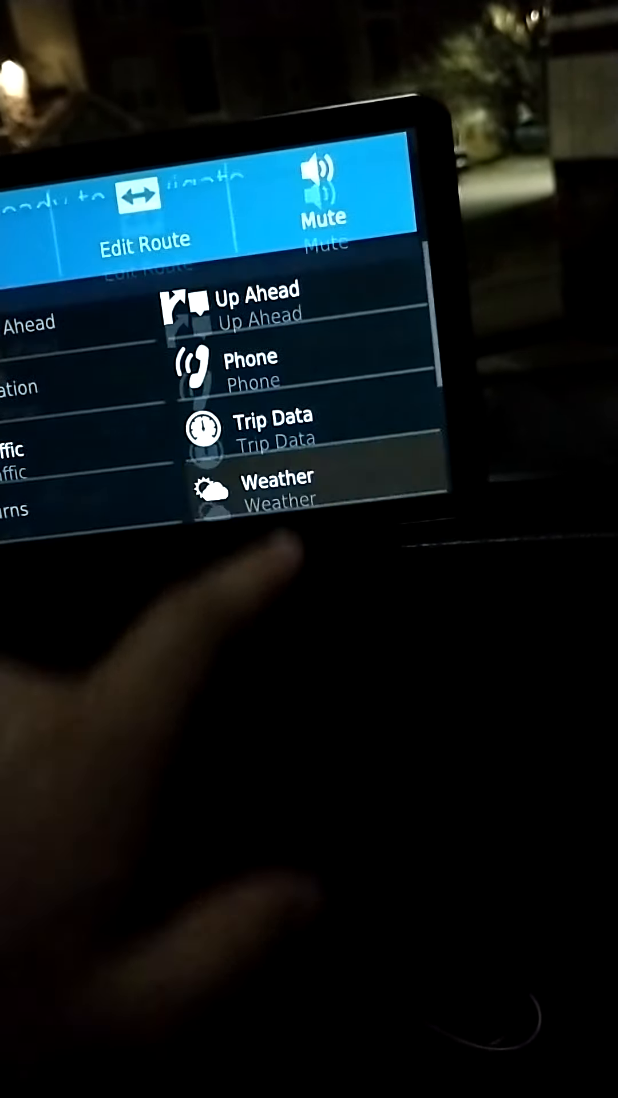
Overlay the hourly weather forecast, 43°F to 45°F, for the current location on the map.
{"action": "left_click", "coordinate": [268, 488]}
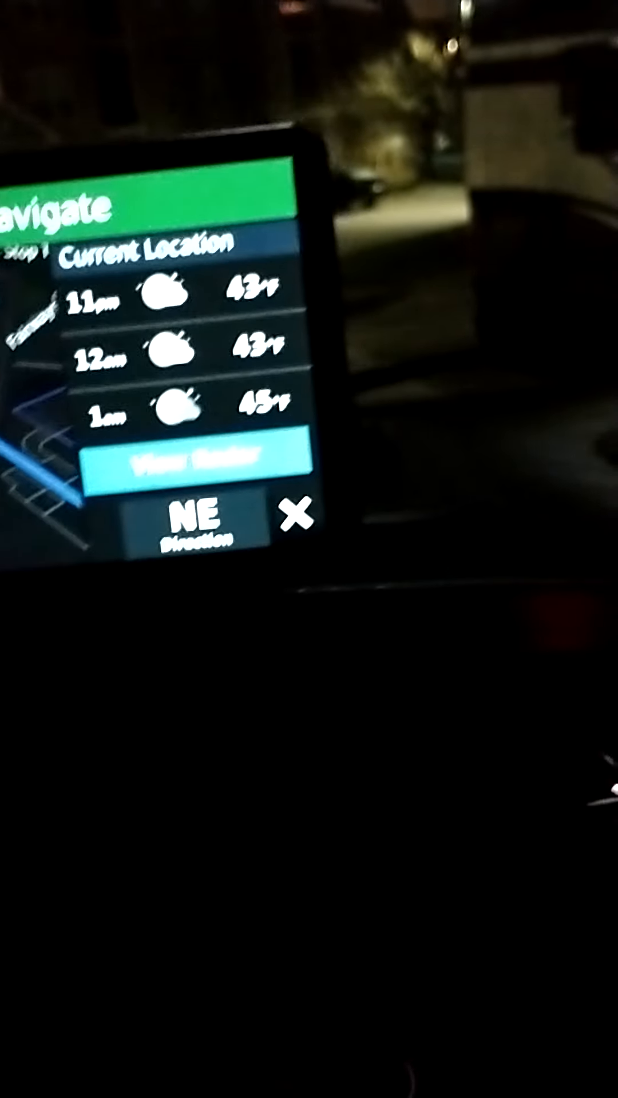
{"action": "left_click", "coordinate": [211, 476]}
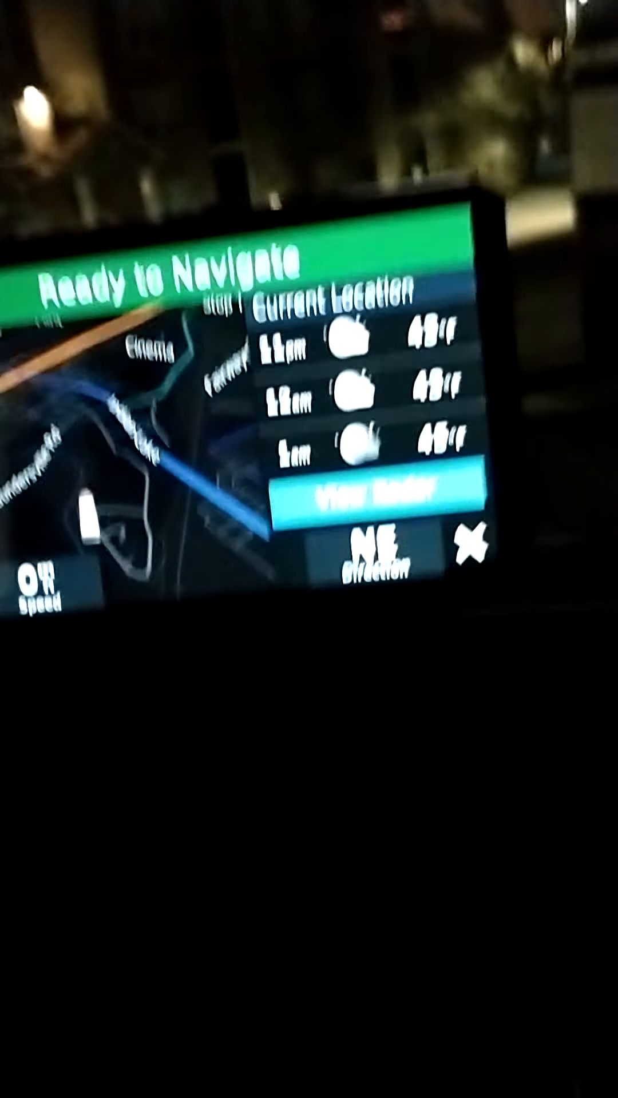
Replace the weather panel with the Live Traffic panel reporting no traffic ahead.
{"action": "left_click", "coordinate": [462, 554]}
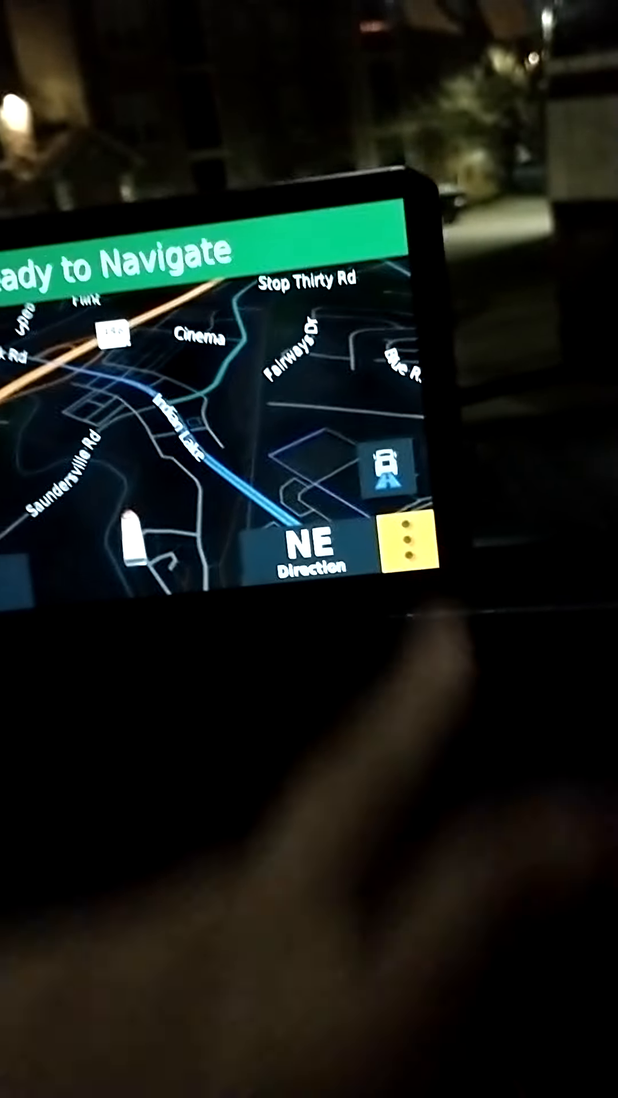
{"action": "left_click", "coordinate": [409, 550]}
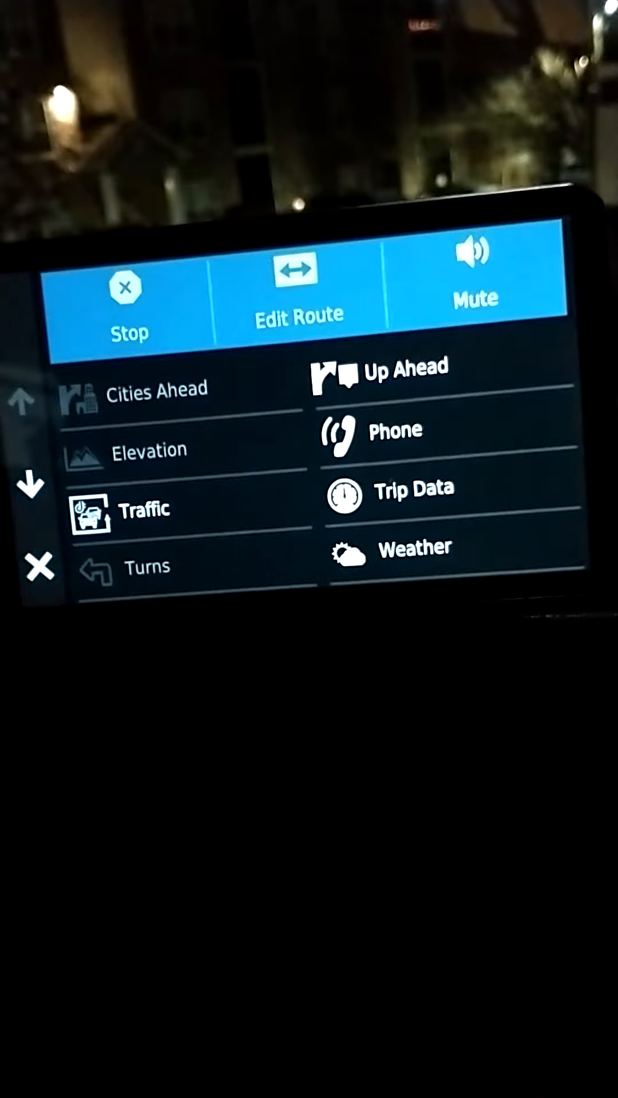
{"action": "left_click", "coordinate": [145, 509]}
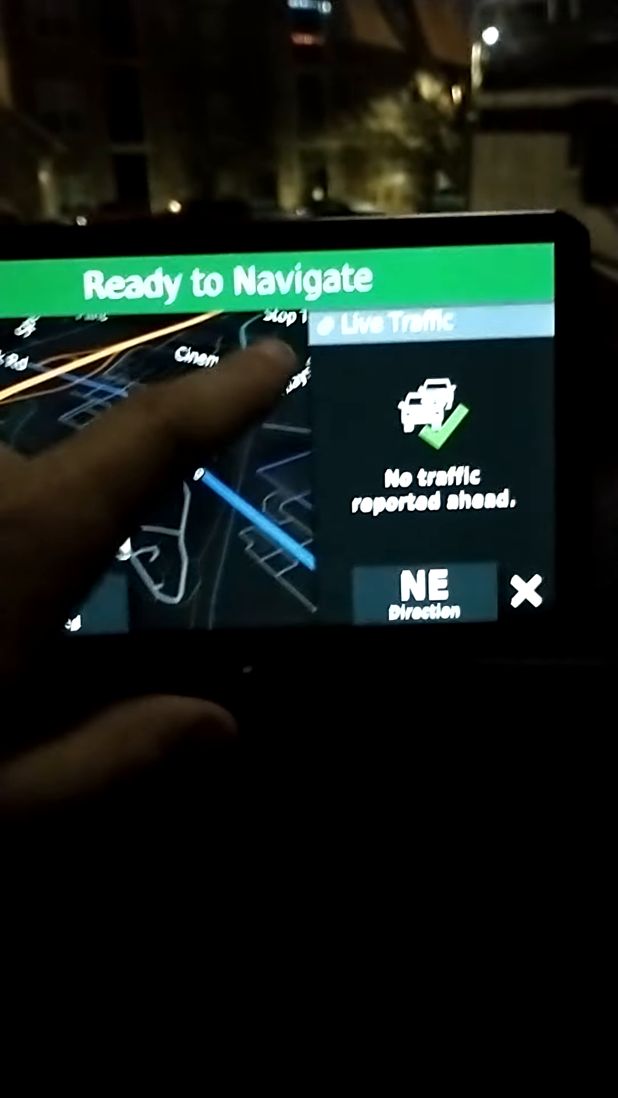
Close the Live Traffic panel and bring the map tools menu back up.
{"action": "left_click", "coordinate": [524, 595]}
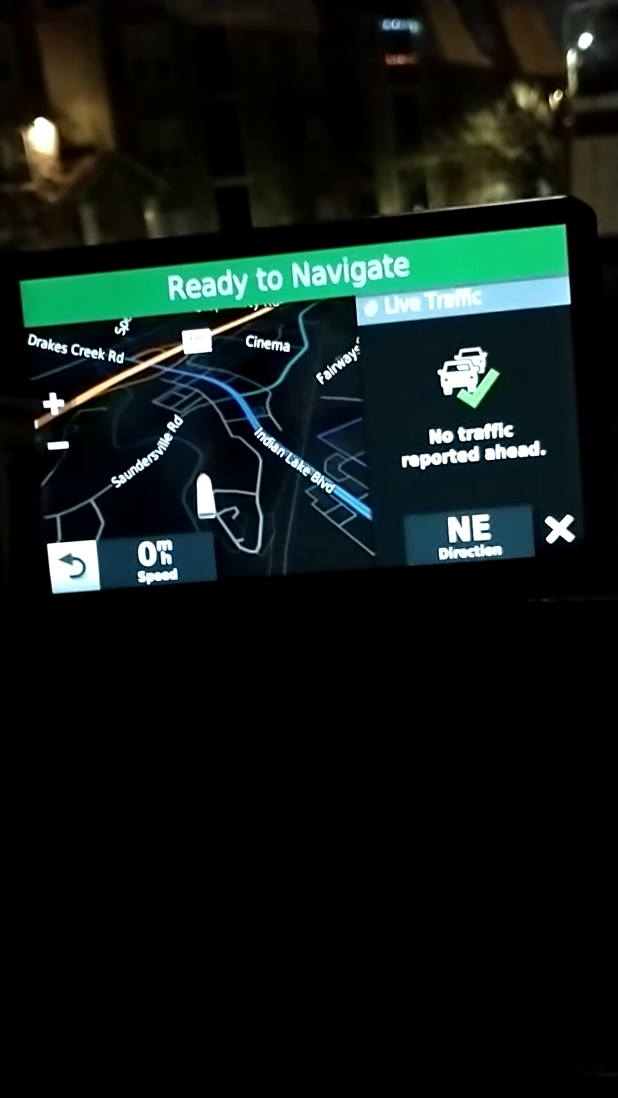
{"action": "left_click", "coordinate": [559, 530]}
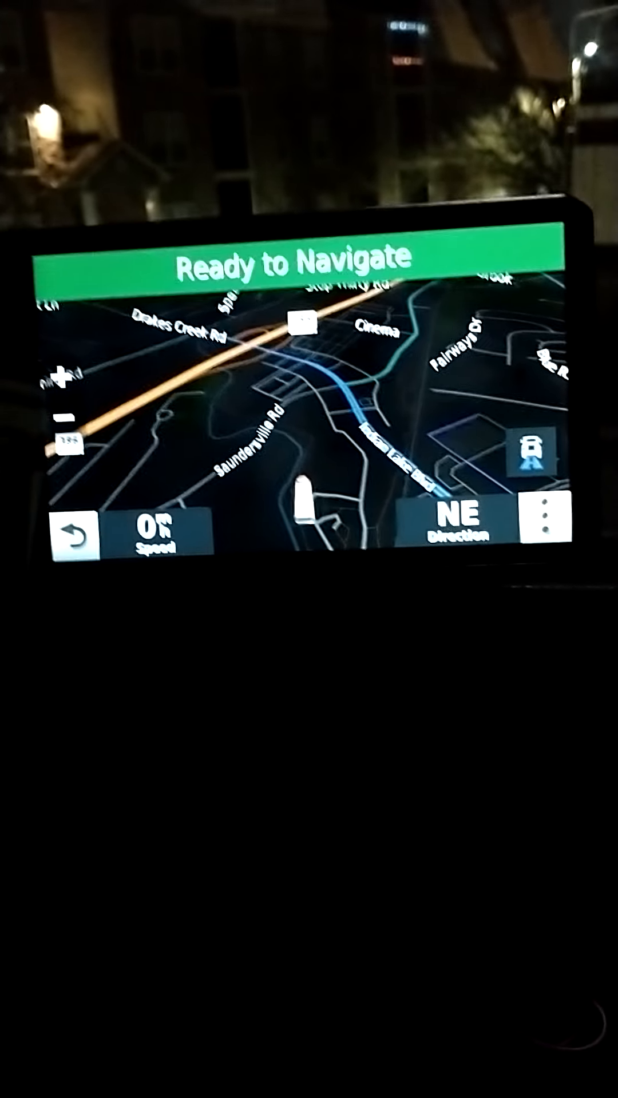
{"action": "left_click", "coordinate": [545, 522]}
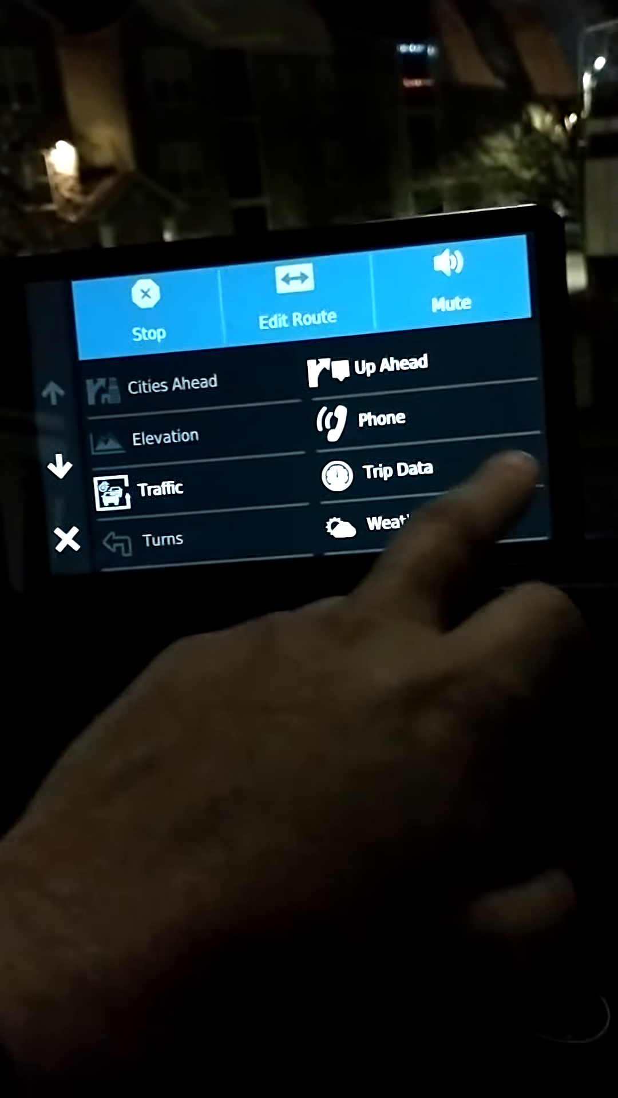
Browse the map tools menu, return home and show the 2-trip, 4 hr 53 min, 248 mi history.
{"action": "scroll", "scroll_direction": "down", "scroll_amount": 3}
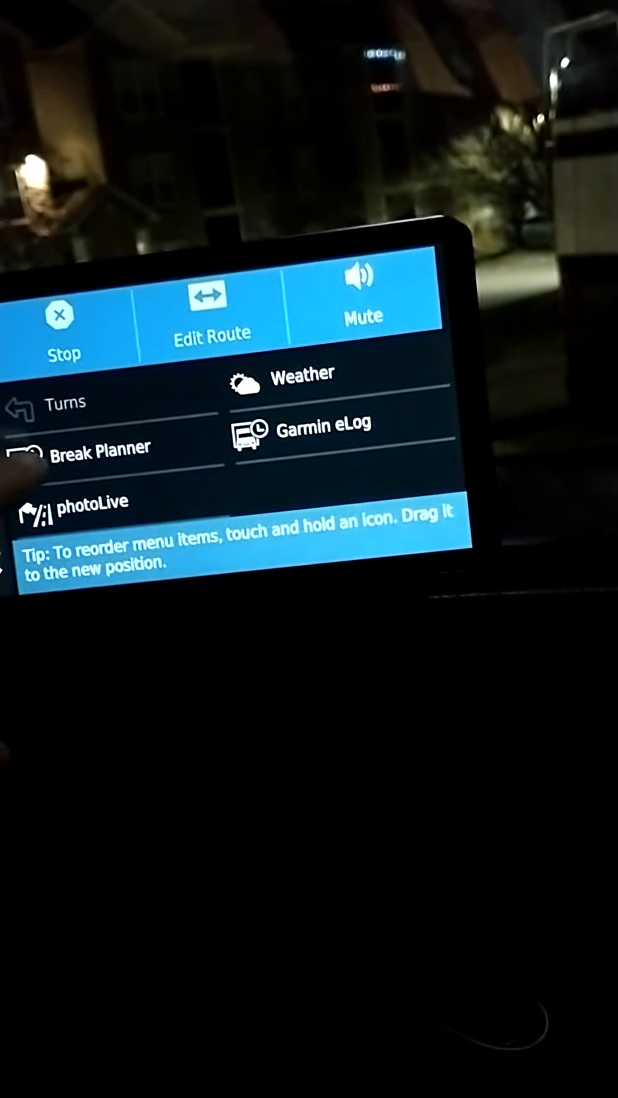
{"action": "scroll", "scroll_direction": "down", "scroll_amount": 3}
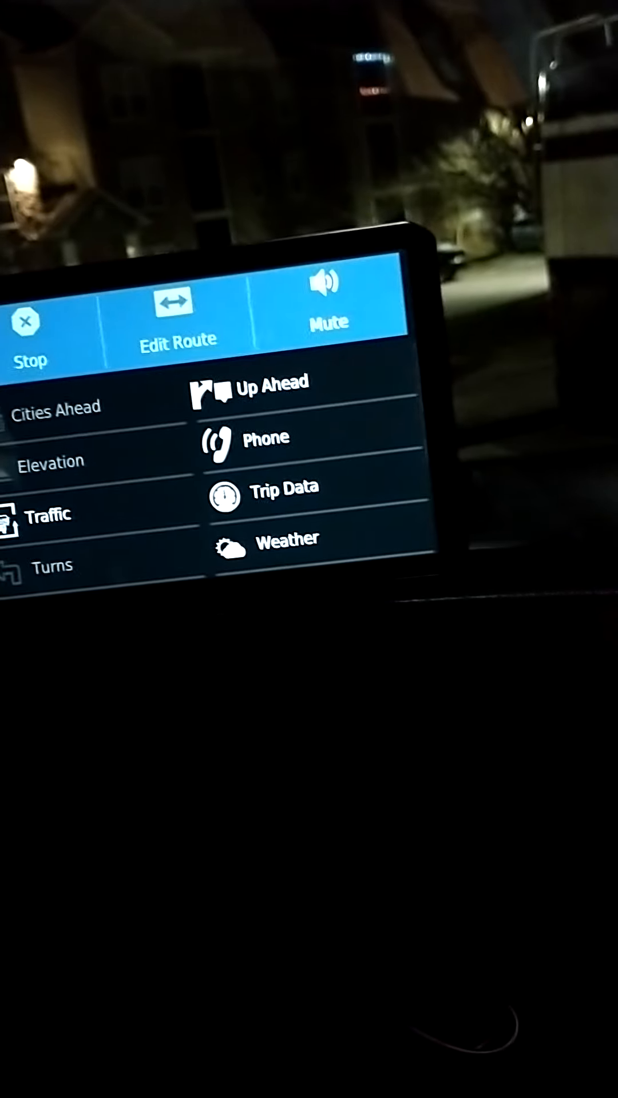
{"action": "left_click", "coordinate": [273, 382]}
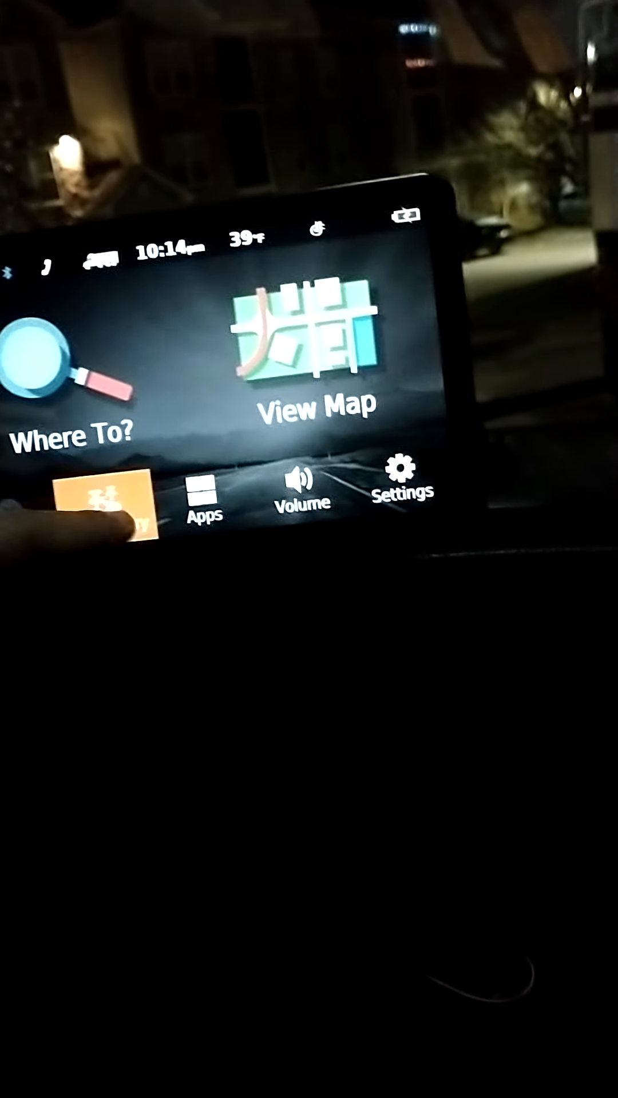
{"action": "left_click", "coordinate": [102, 501]}
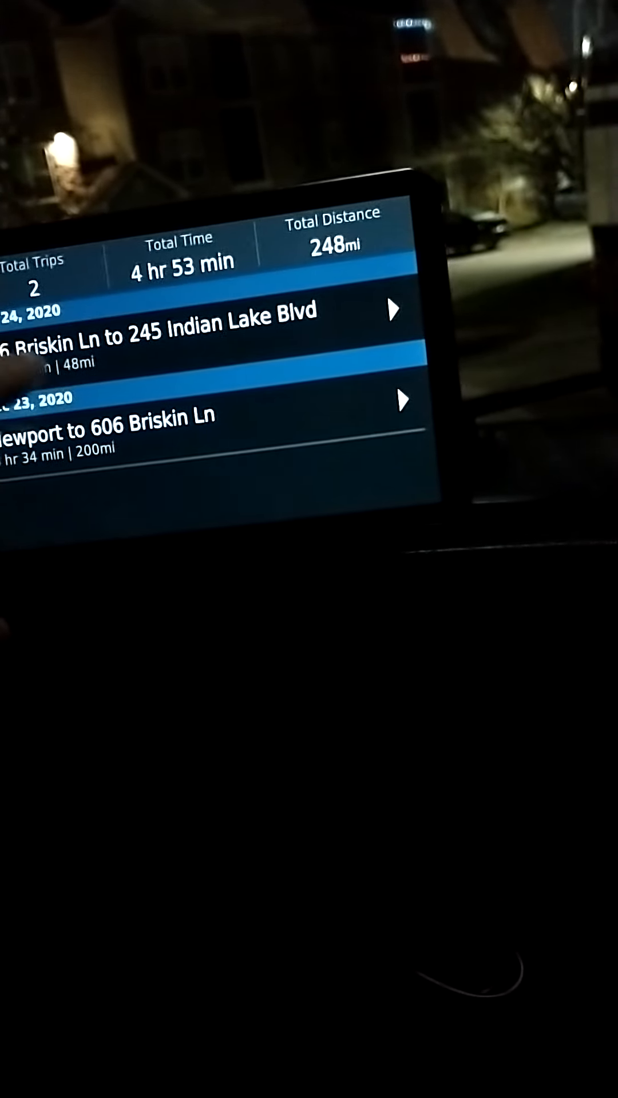
Finish reviewing the trip list and return to the home menu with Where To?, View Map and Trip History.
{"action": "left_click", "coordinate": [403, 400]}
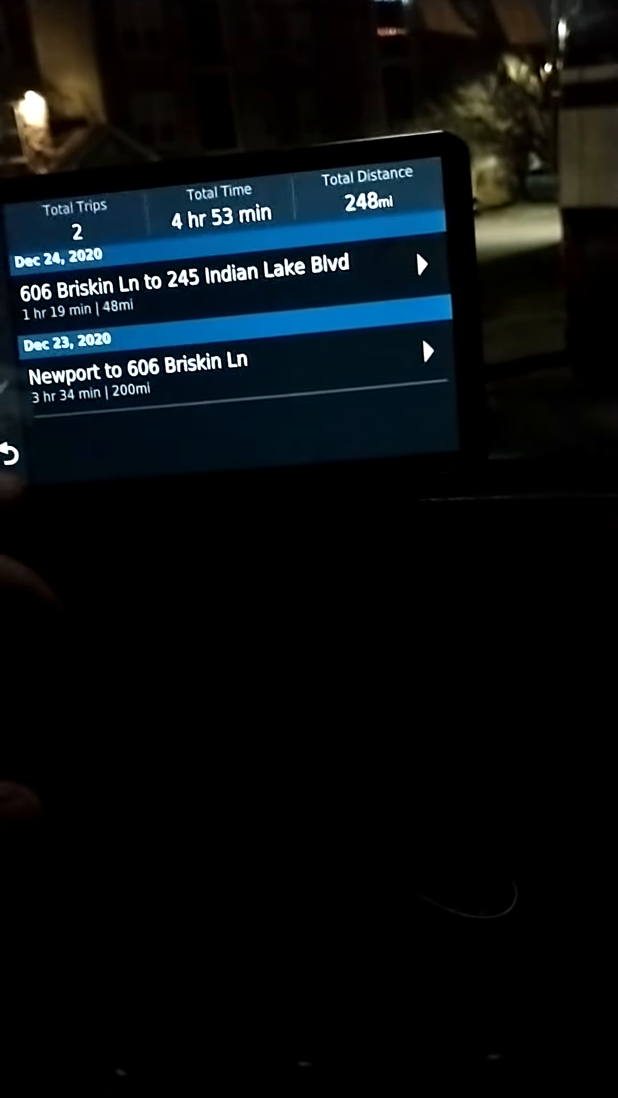
{"action": "left_click", "coordinate": [12, 471]}
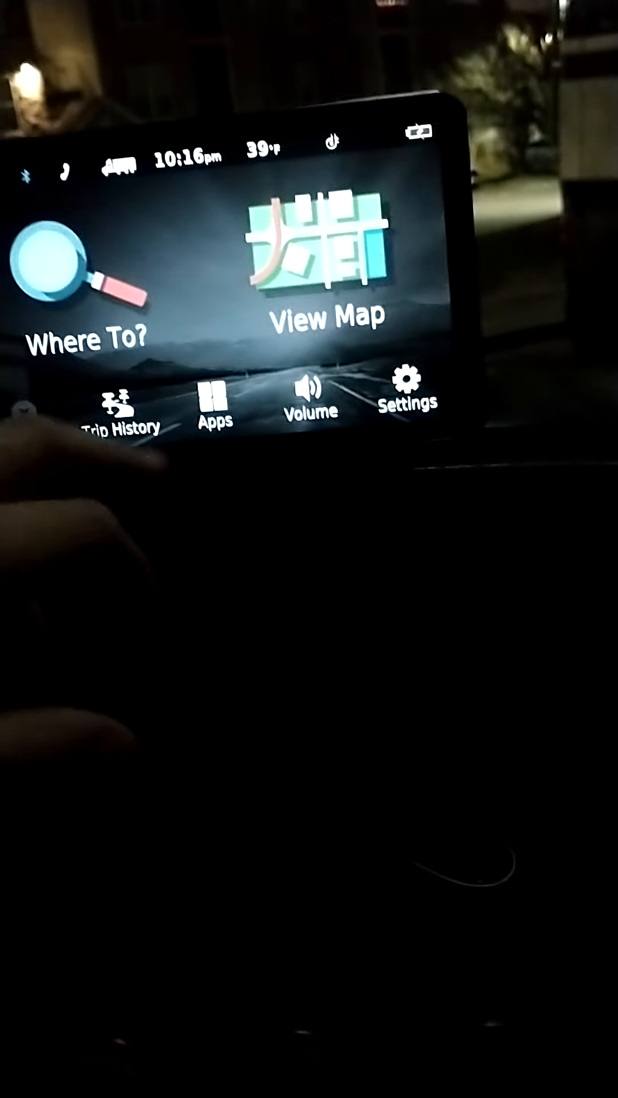
Show the map with the Weigh Stations, Red Light Cameras and Truck Parking side panel.
{"action": "left_click", "coordinate": [324, 316]}
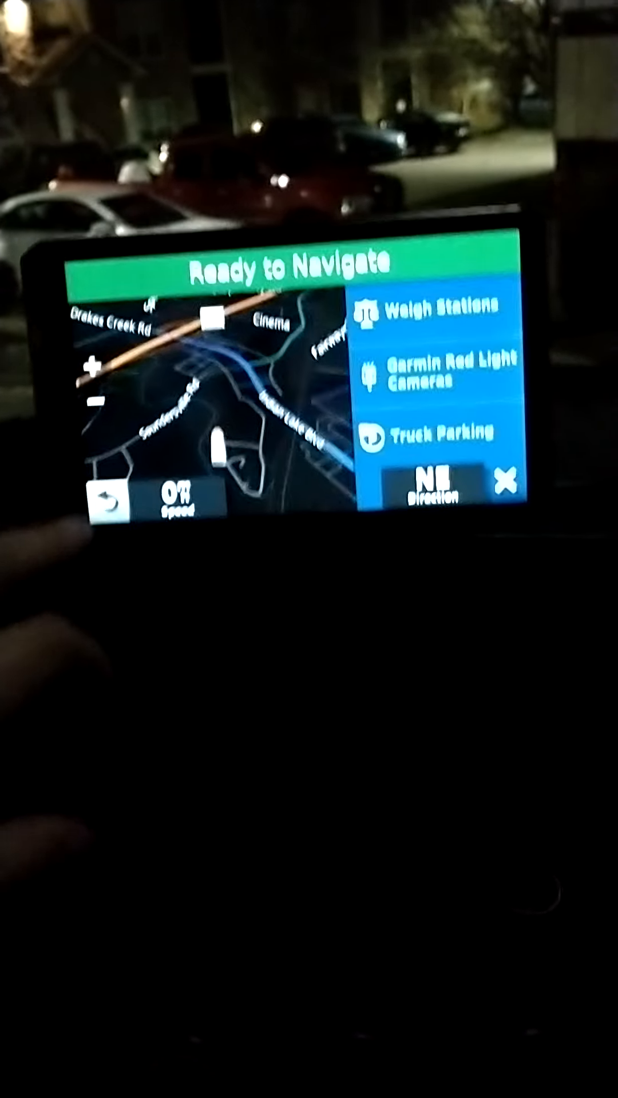
Return from the map to the home menu with Where To?, View Map and Trip History.
{"action": "left_click", "coordinate": [504, 485]}
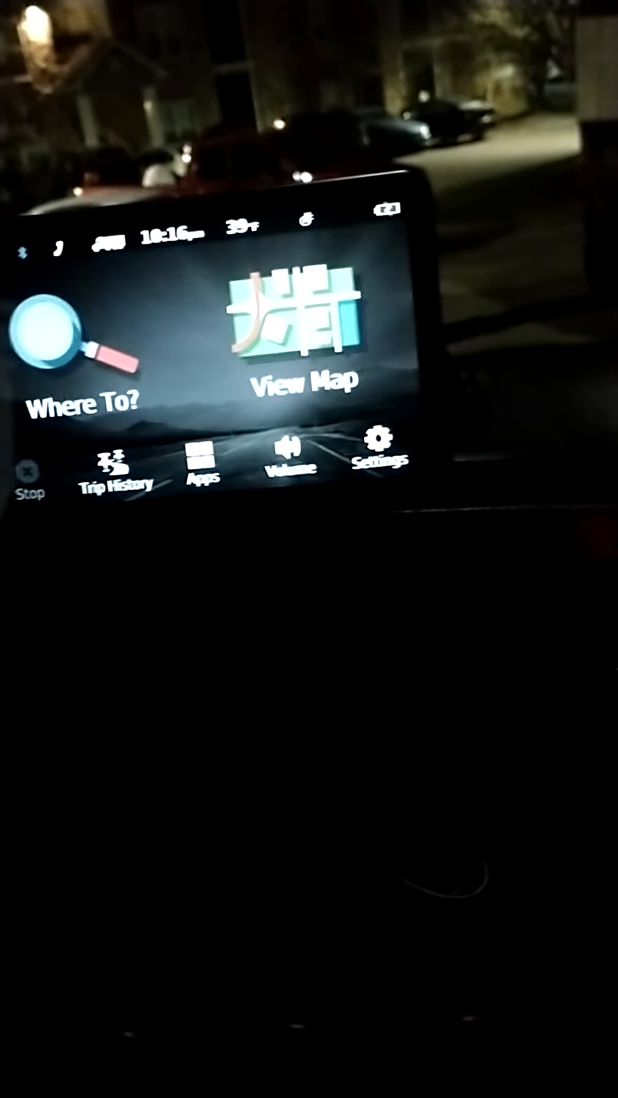